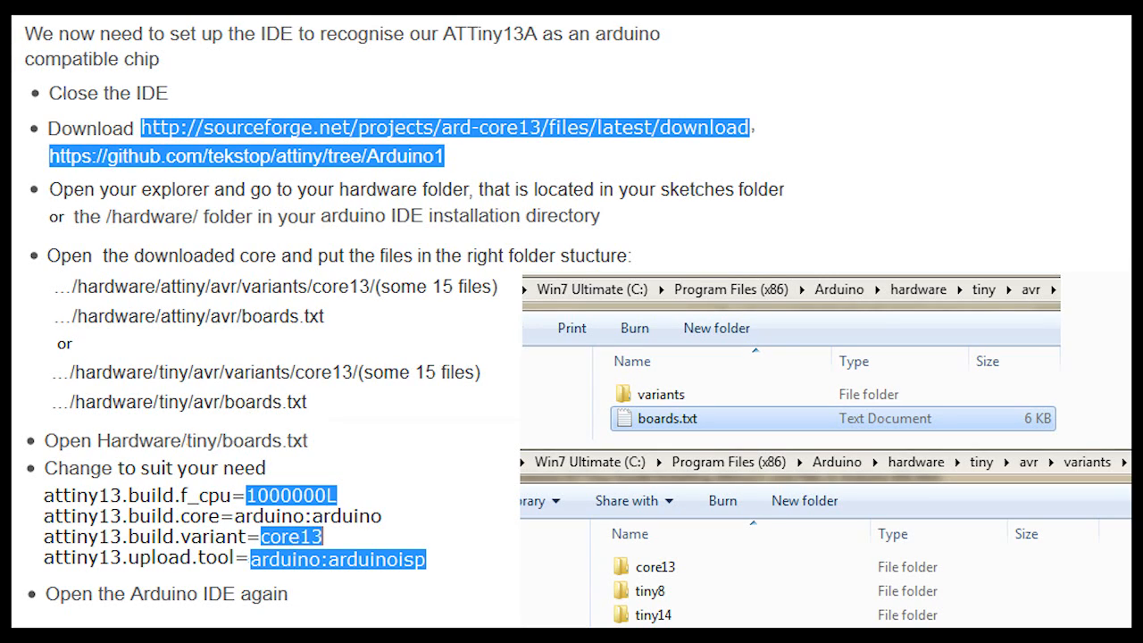
Load the ArduinoISP example sketch (version 04m3) from the Examples menu
{"action": "double_click", "coordinate": [667, 418]}
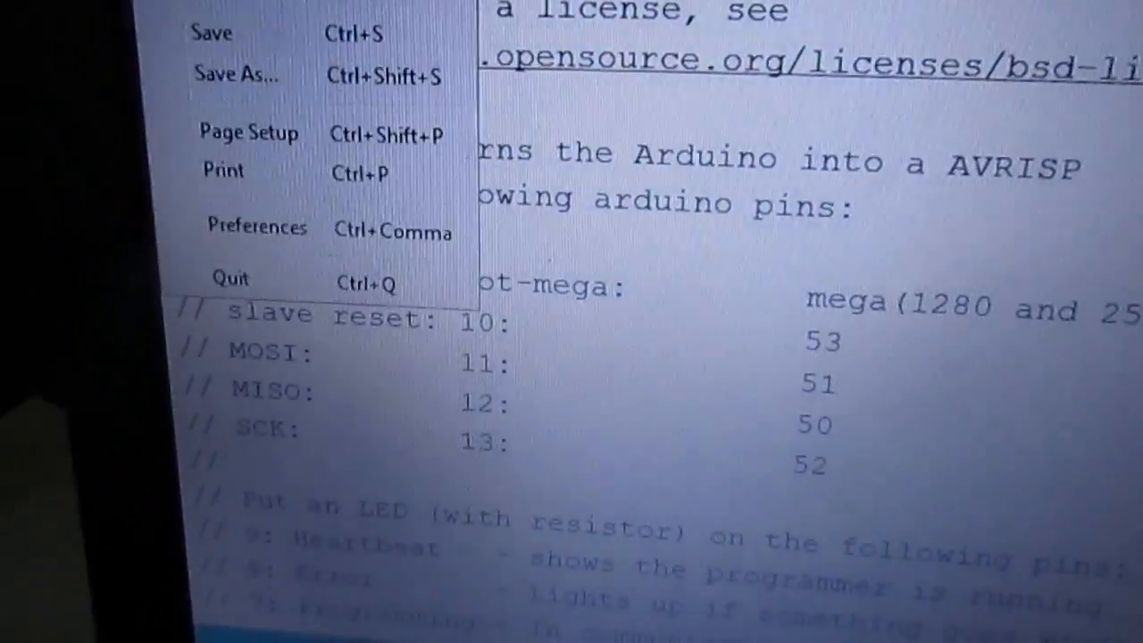
{"action": "mouse_move", "coordinate": [231, 59]}
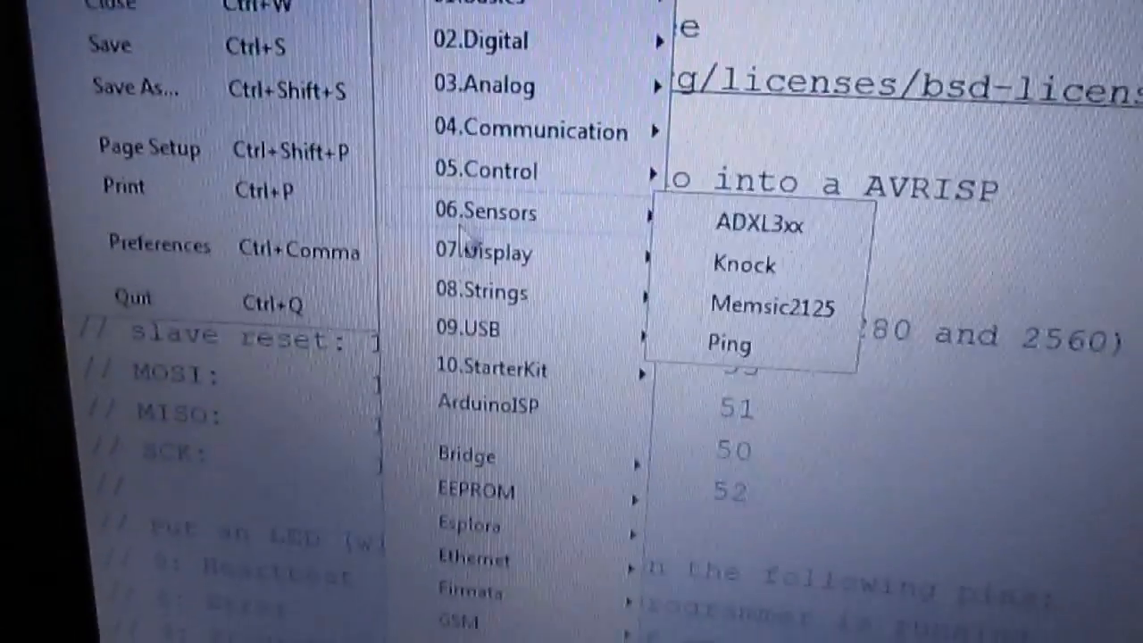
{"action": "mouse_move", "coordinate": [497, 409]}
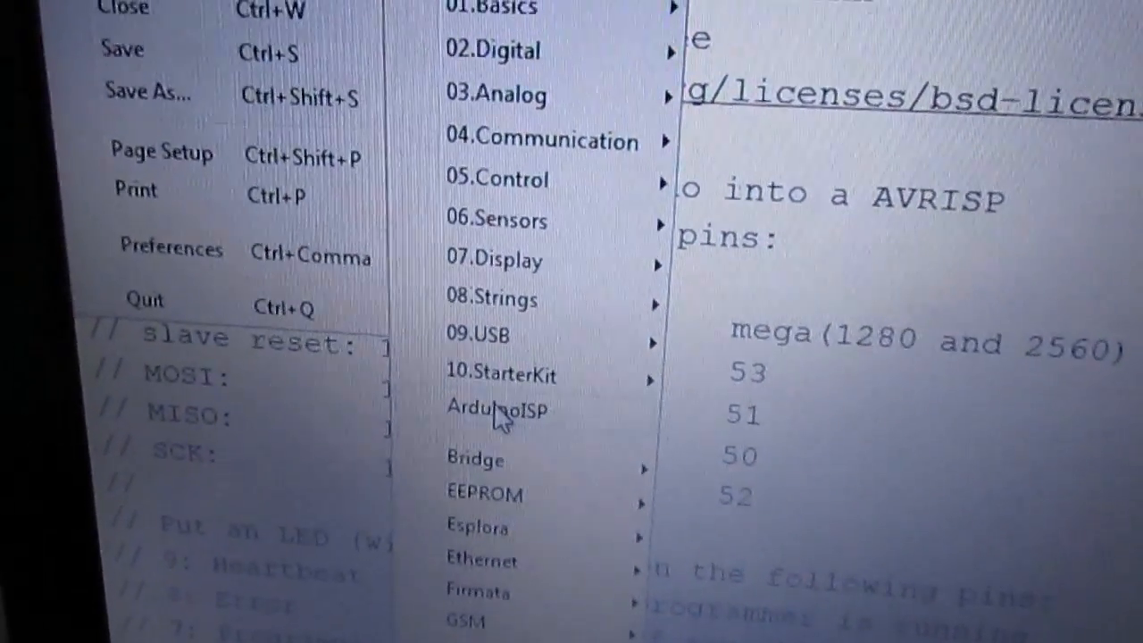
{"action": "left_click", "coordinate": [496, 407]}
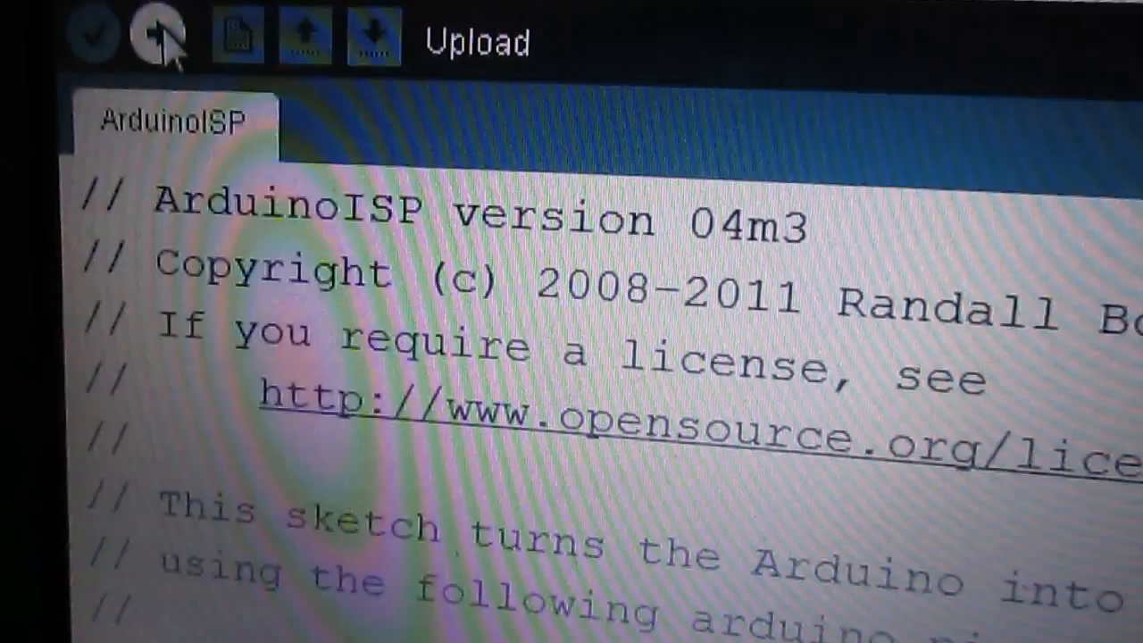
Scroll through the sketch toward the pin 4 blink loop with one-second delays
{"action": "scroll", "scroll_direction": "down", "scroll_amount": 3}
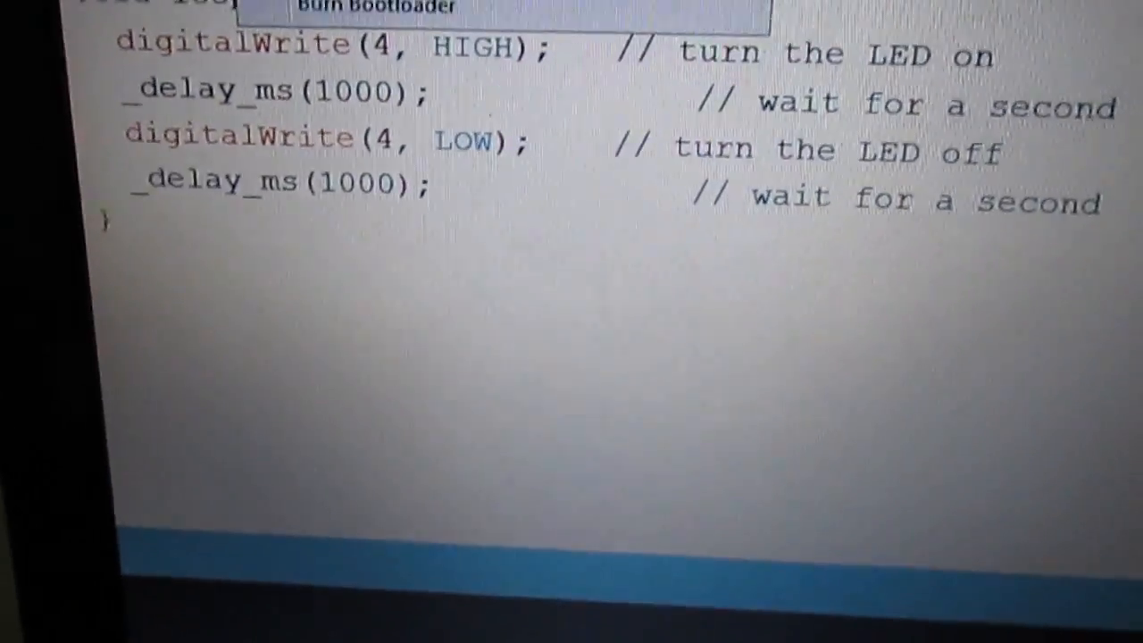
Switch to the Blink sketch showing pin 4 configured as an output
{"action": "left_click", "coordinate": [268, 239]}
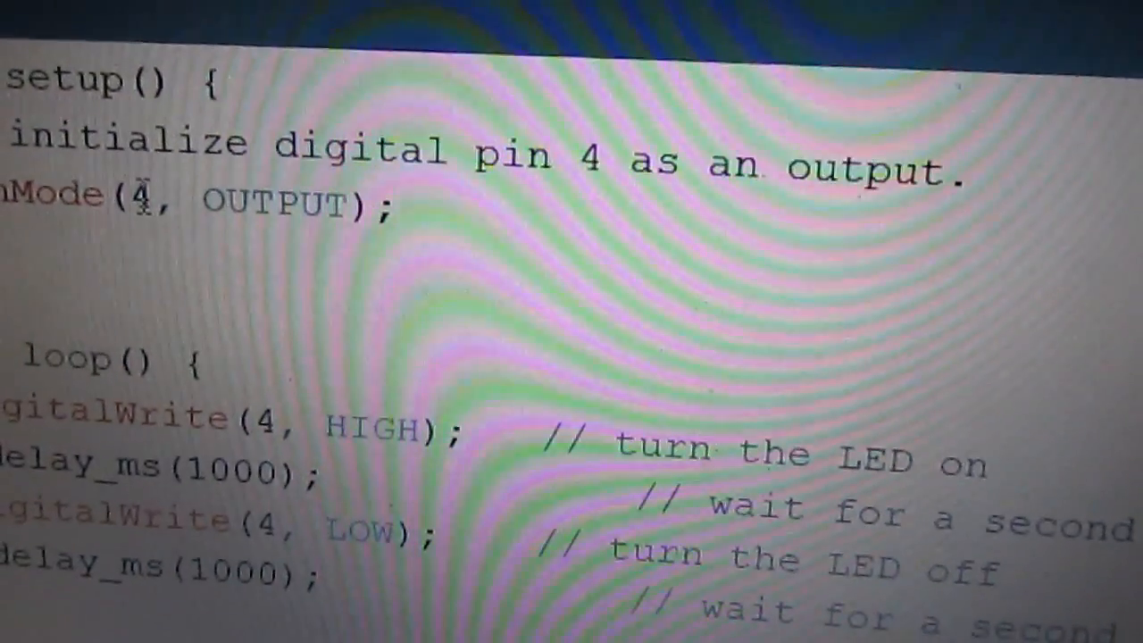
{"action": "scroll", "scroll_direction": "up", "scroll_amount": 3}
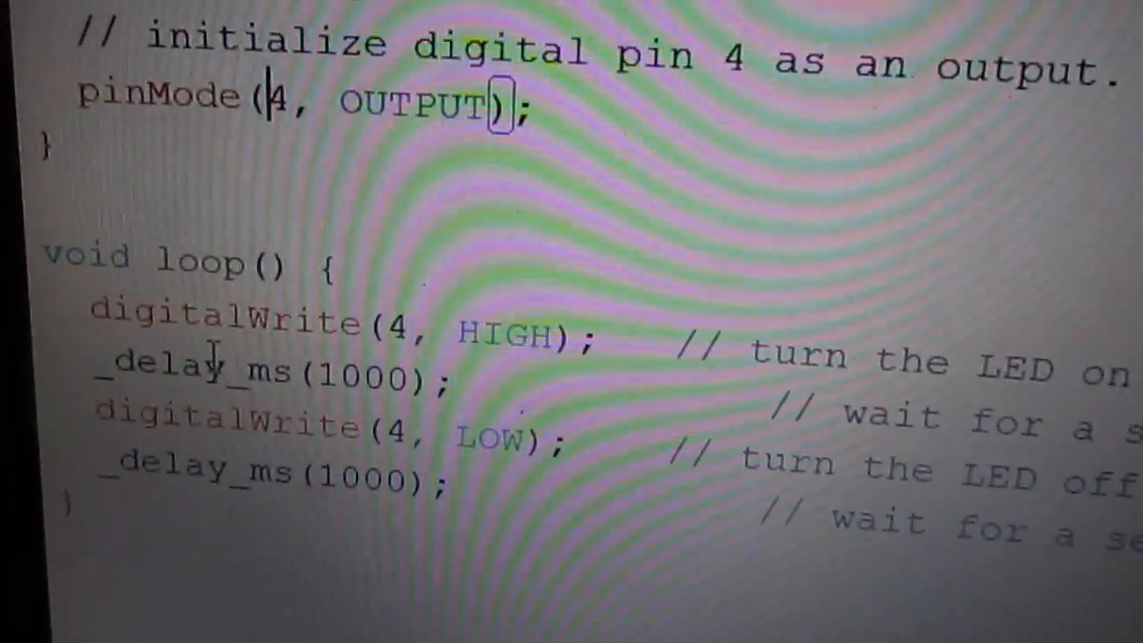